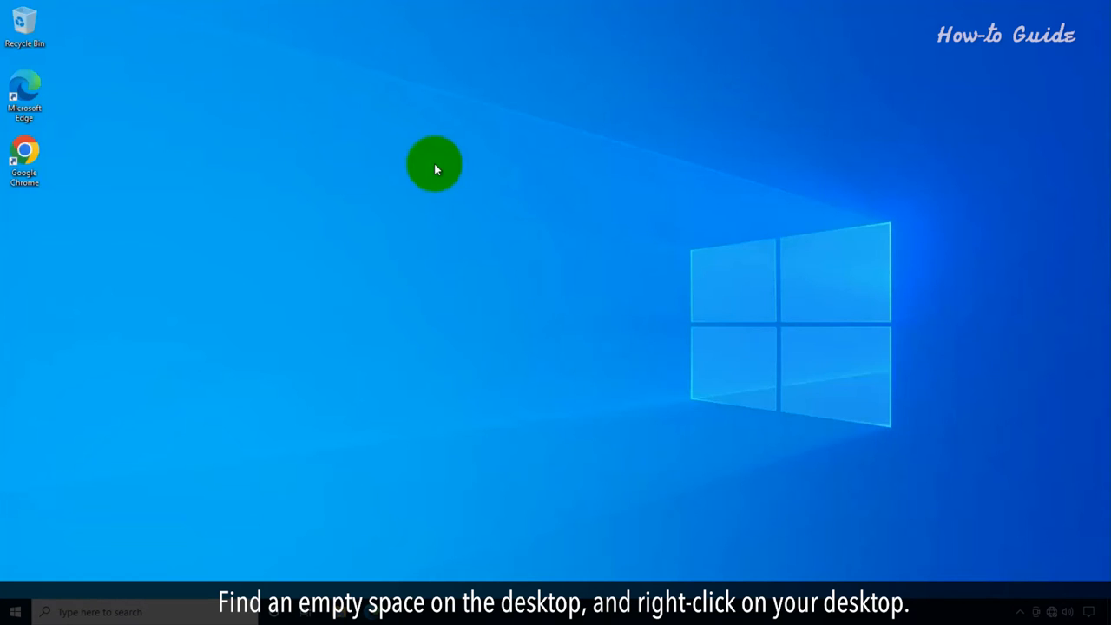
Step: Turn off Auto arrange icons from the desktop's View options
right_click(433, 165)
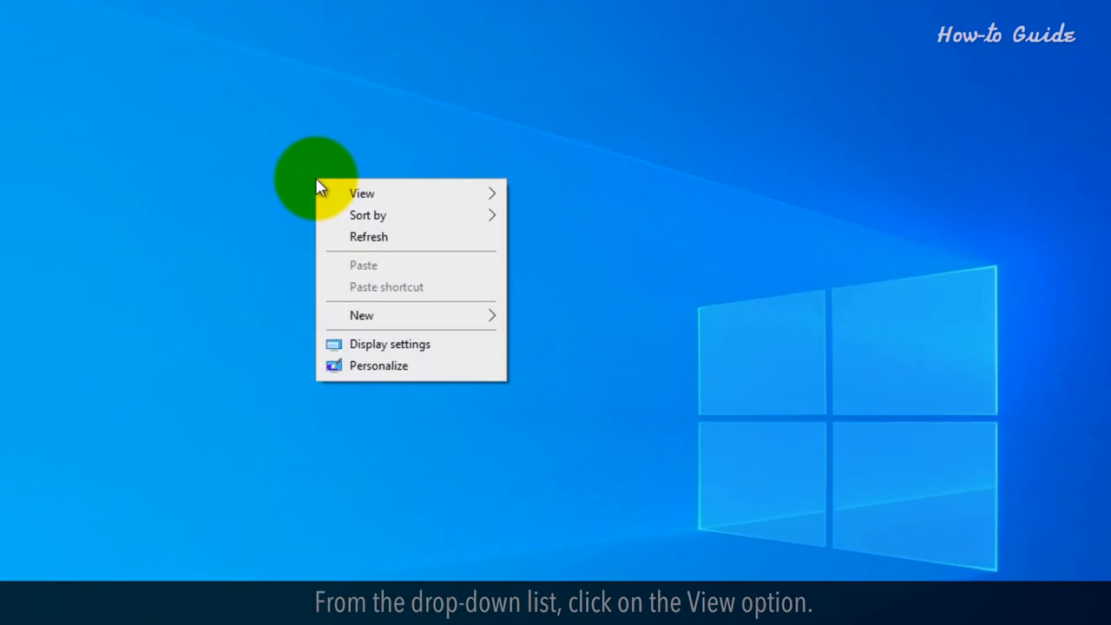
mouse_move(364, 192)
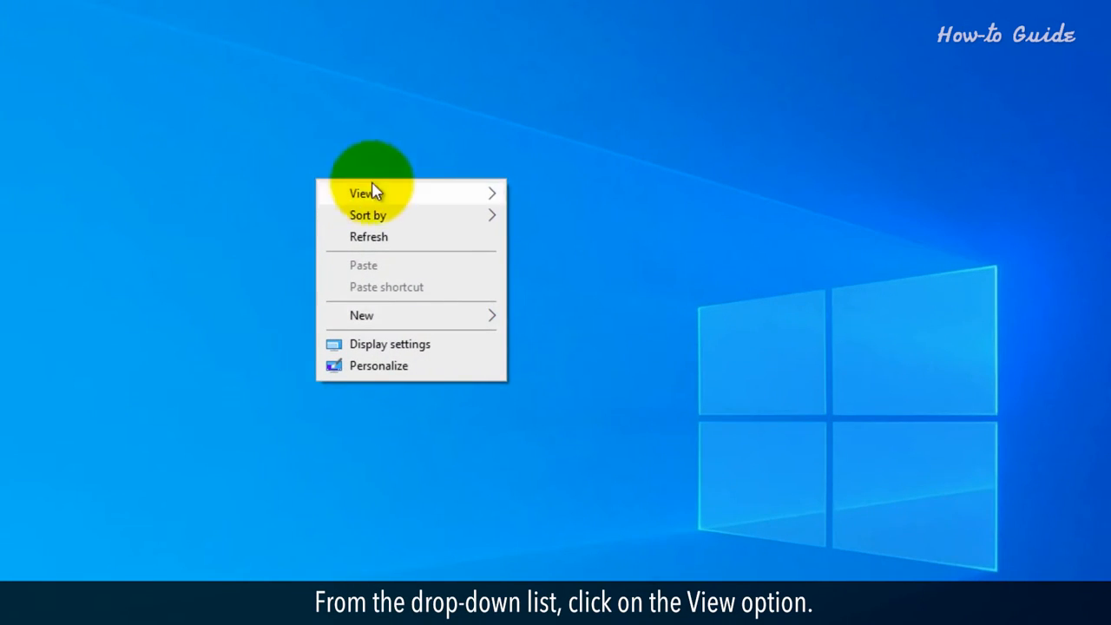
left_click(362, 193)
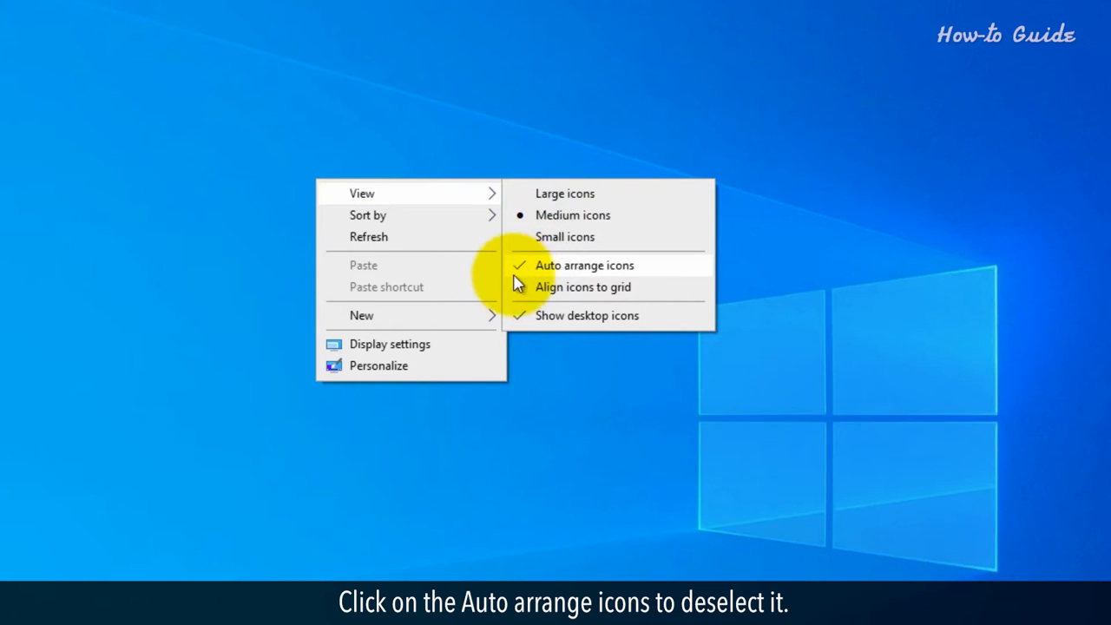
left_click(584, 264)
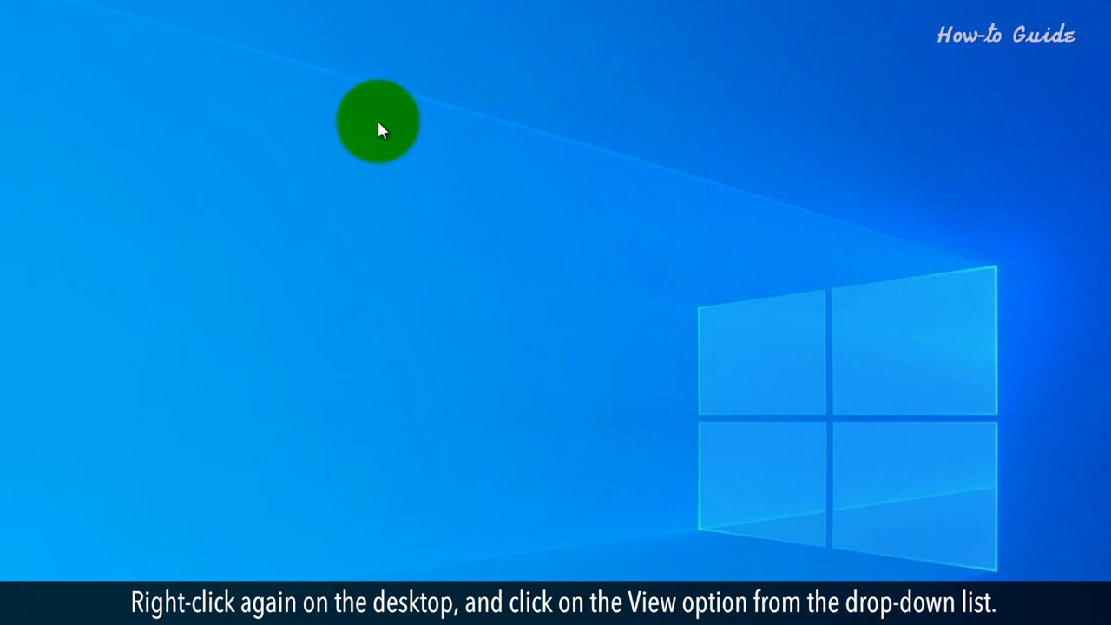
Step: Turn on Align icons to grid from the desktop's View options
right_click(377, 121)
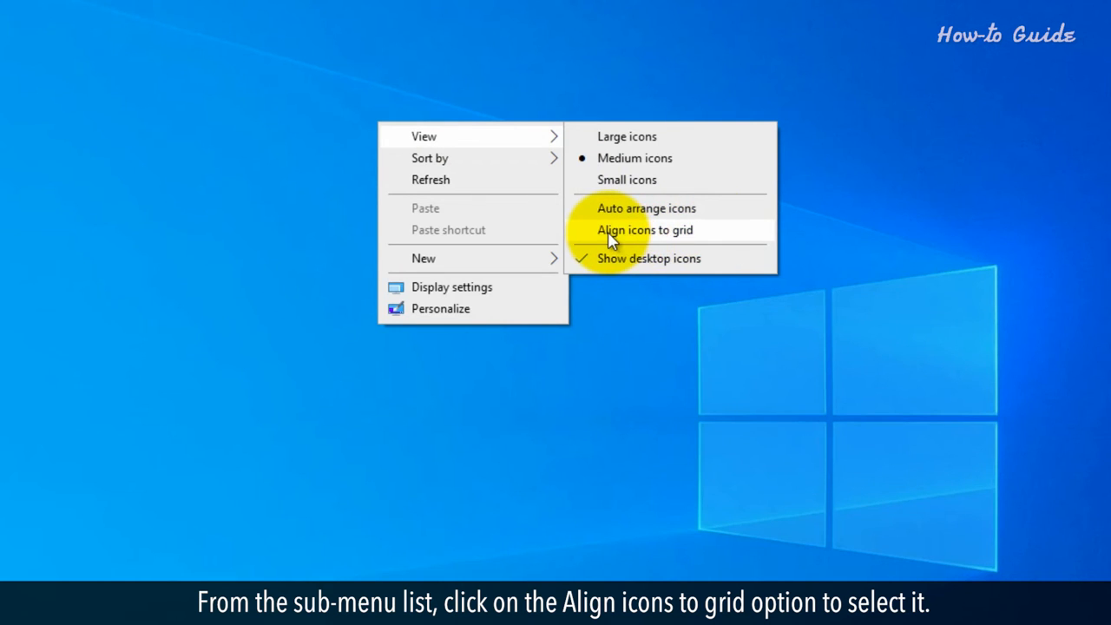
left_click(645, 229)
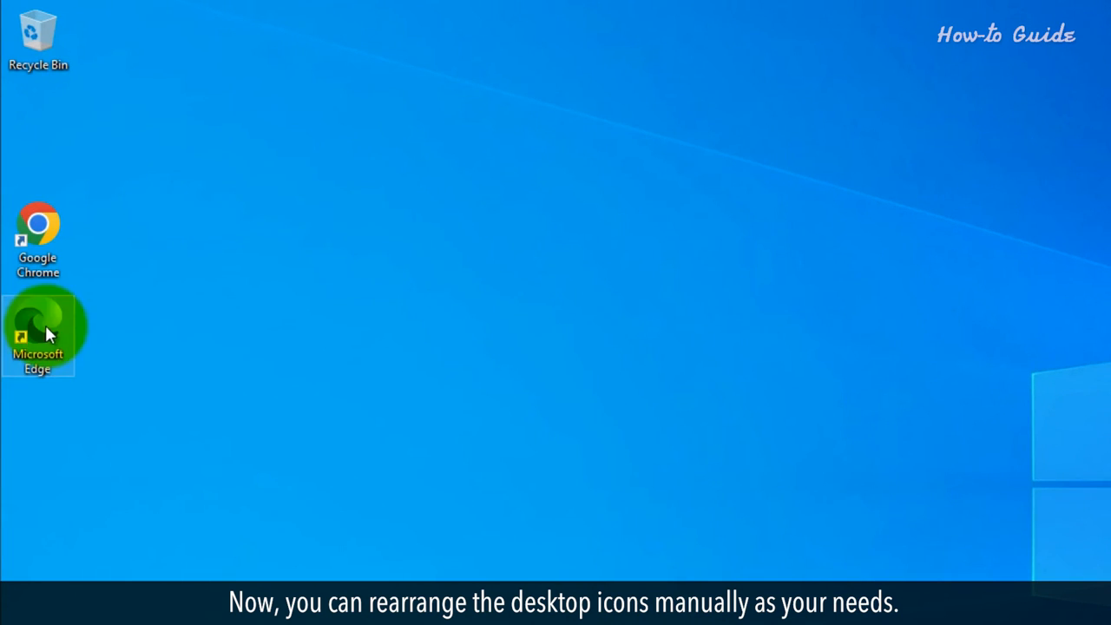
Step: Drag Microsoft Edge beside Chrome, back below it, then drop it beside the Recycle Bin
left_click_drag(38, 332, 186, 238)
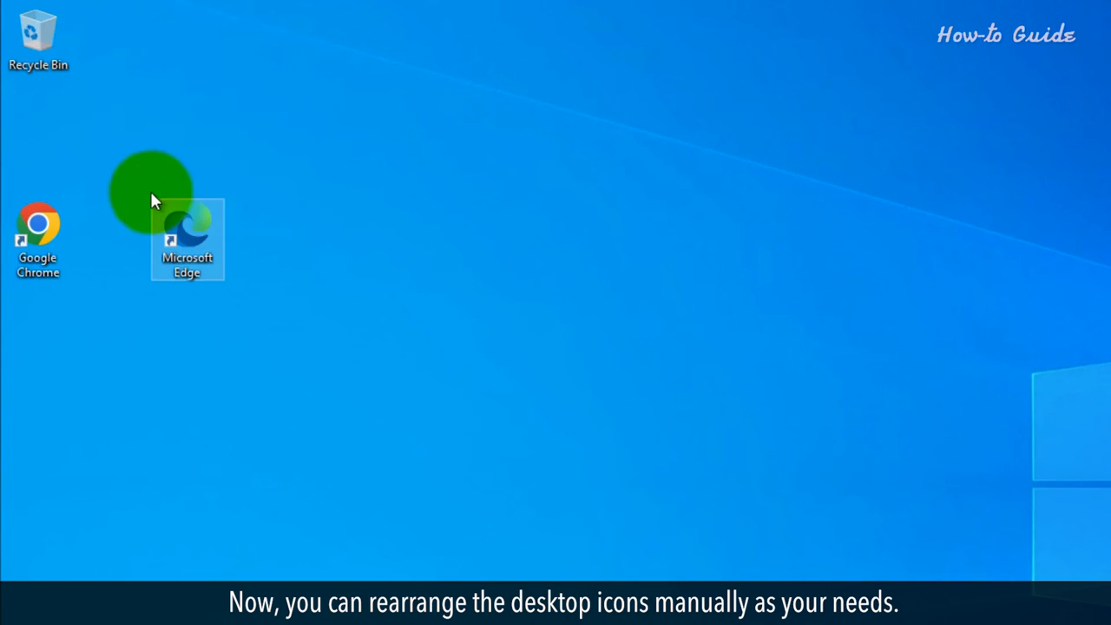
left_click_drag(187, 239, 39, 335)
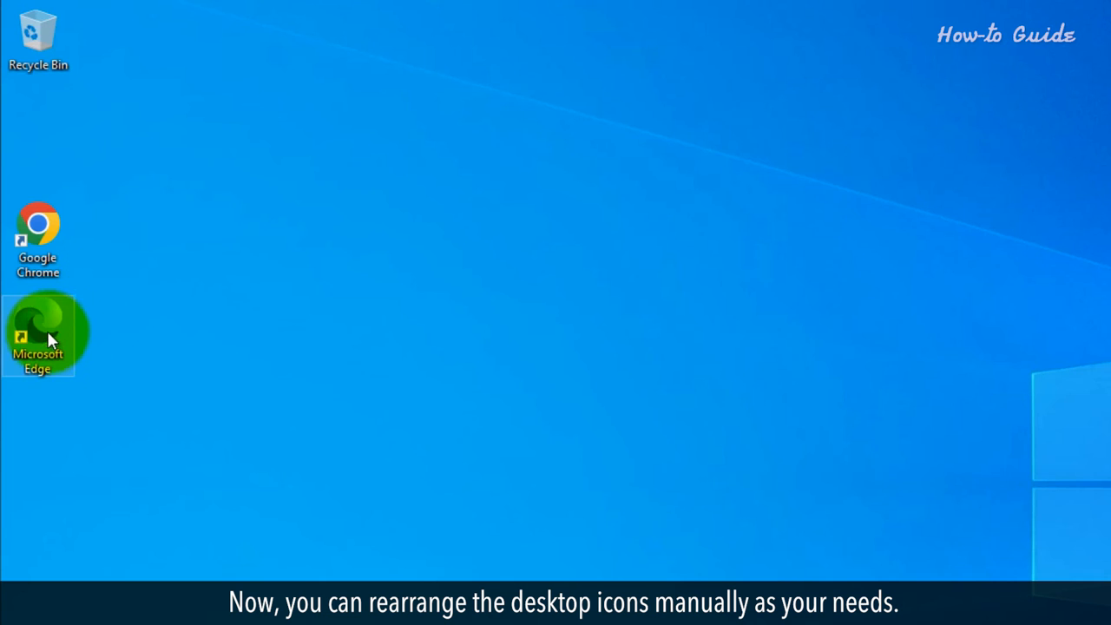
left_click_drag(38, 334, 108, 44)
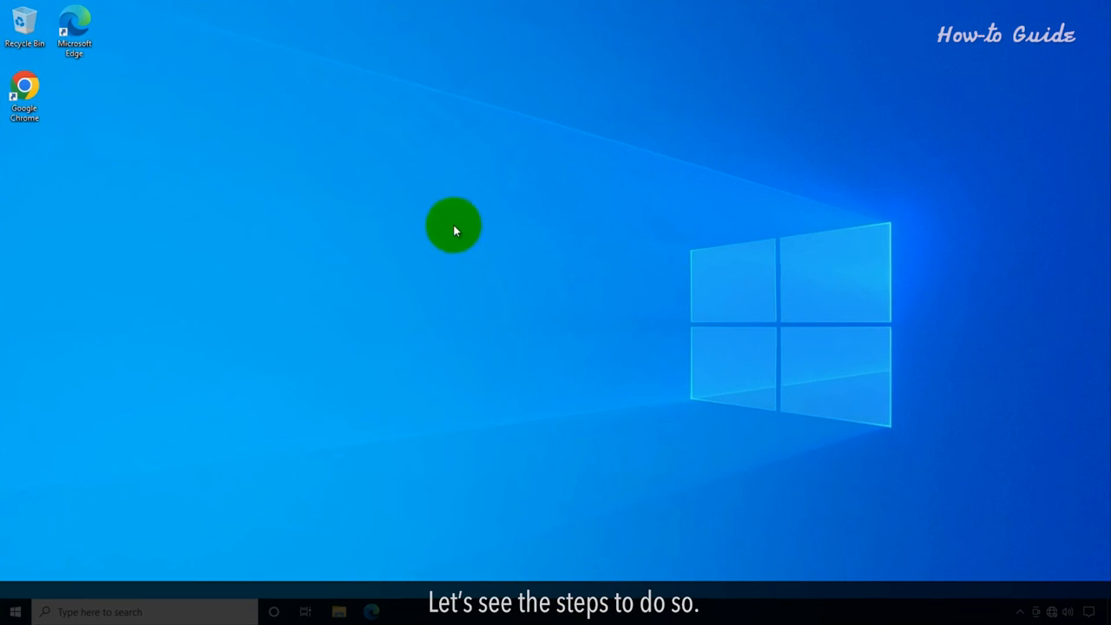
mouse_move(406, 149)
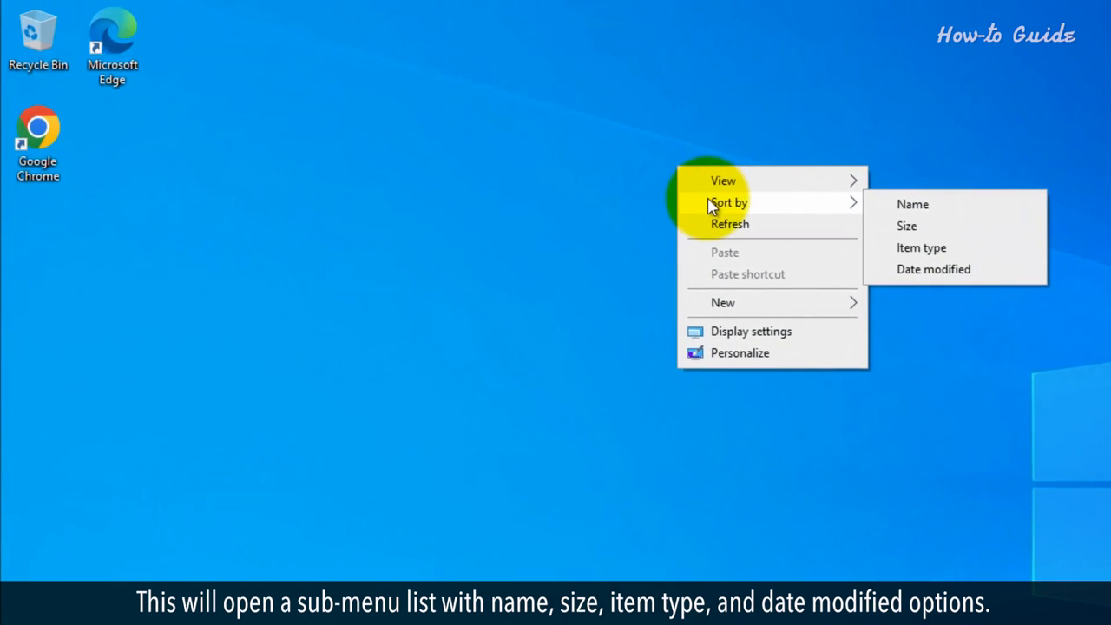
mouse_move(885, 222)
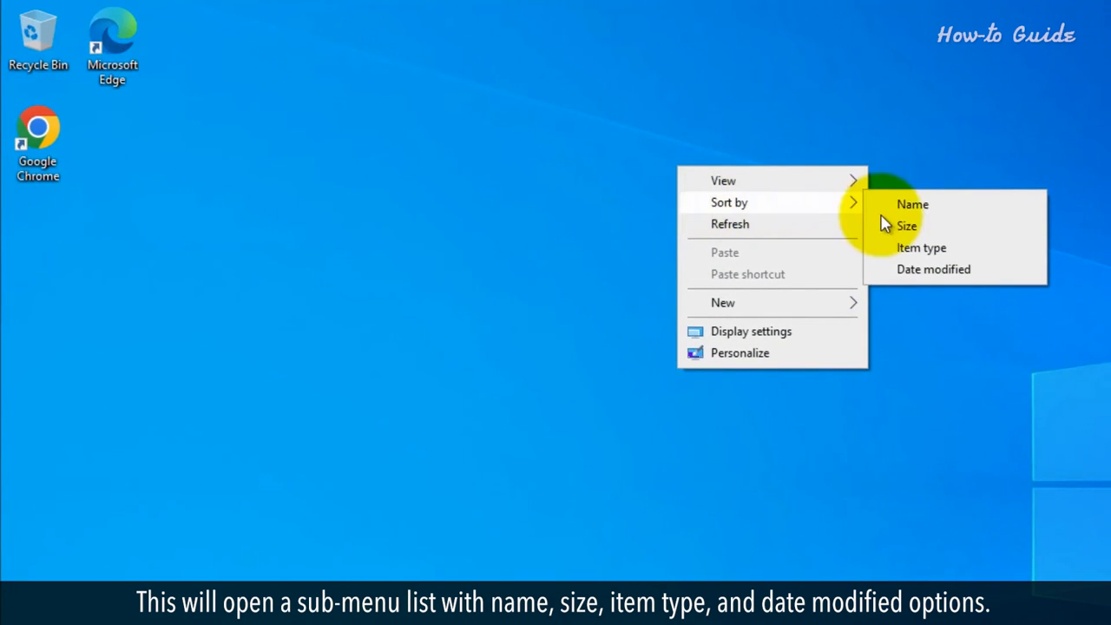
mouse_move(972, 247)
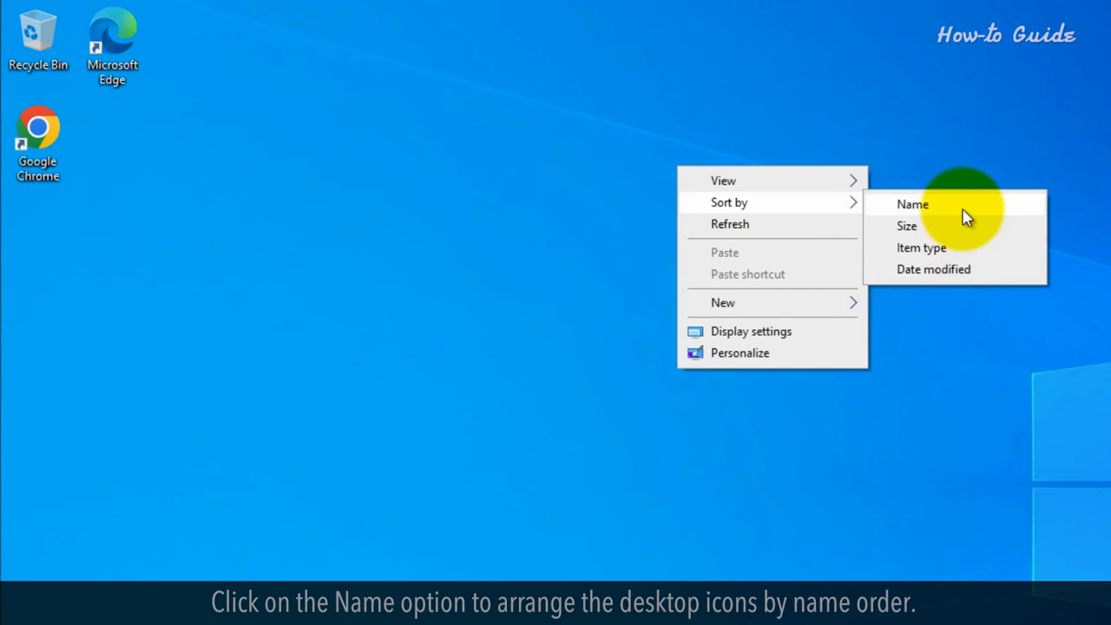
Step: Sort the desktop icons by Name
left_click(912, 204)
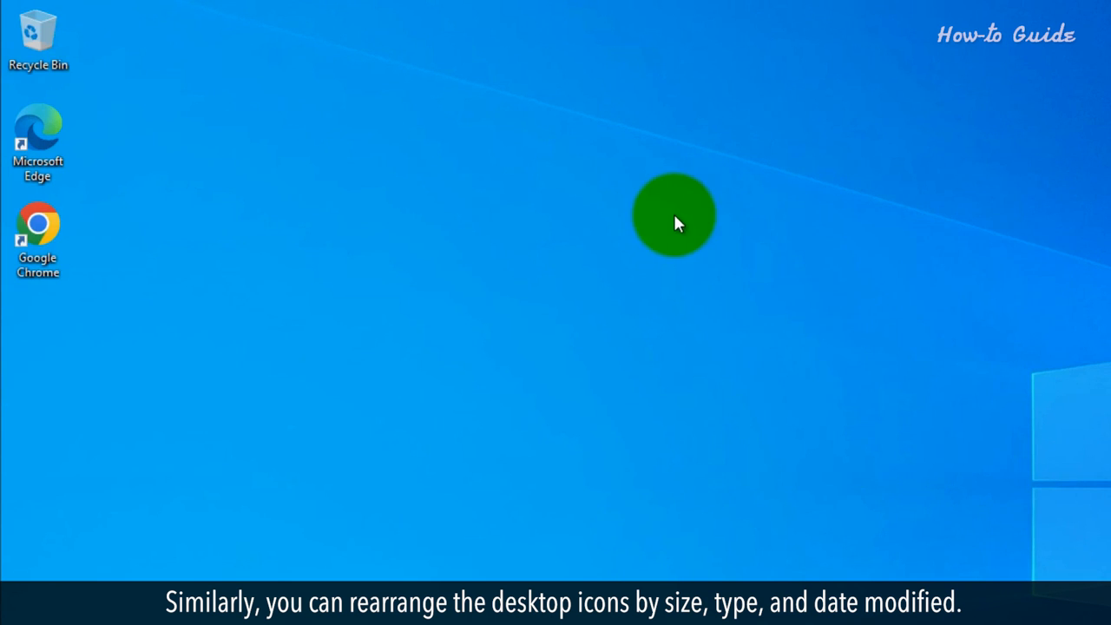
Step: Sort the desktop icons by Size
right_click(672, 215)
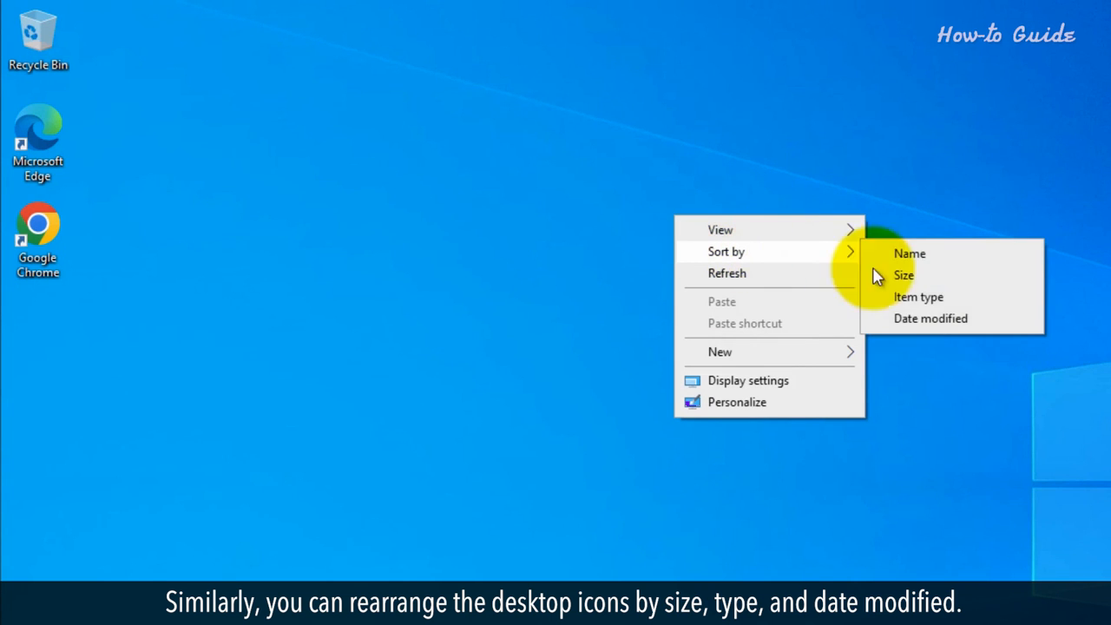
left_click(903, 275)
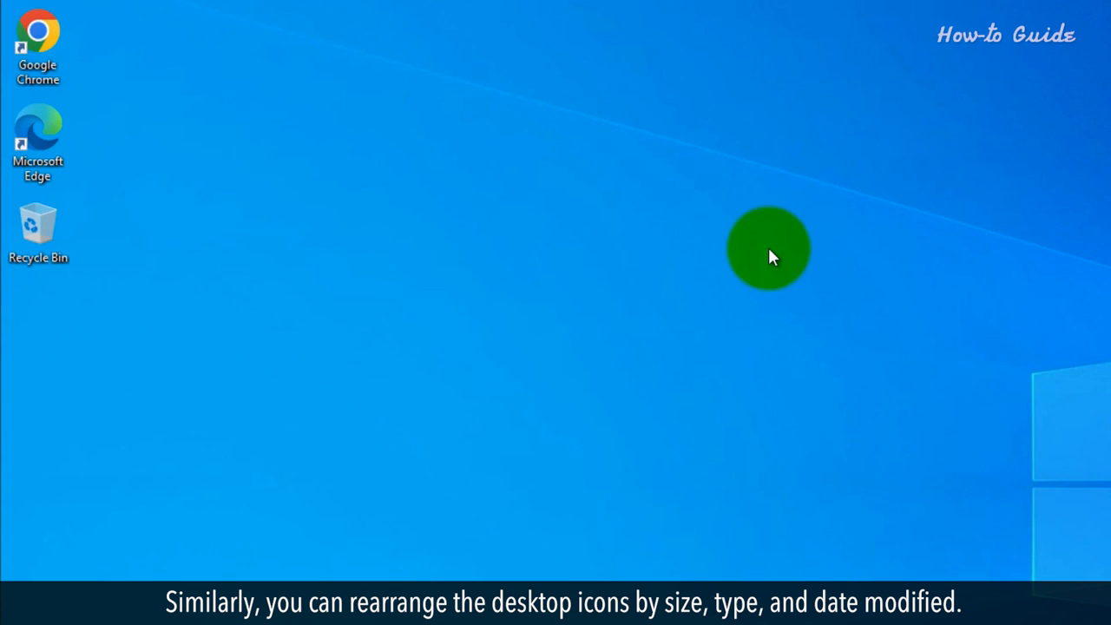